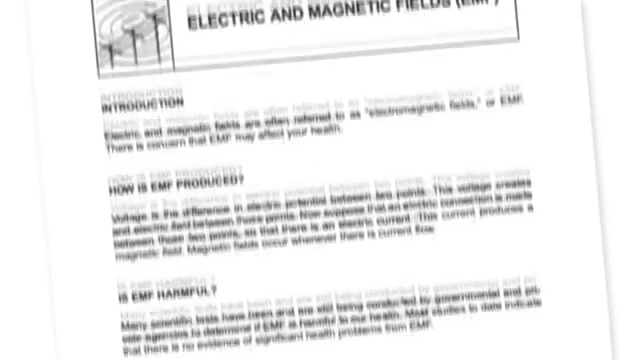
scroll("down", 3)
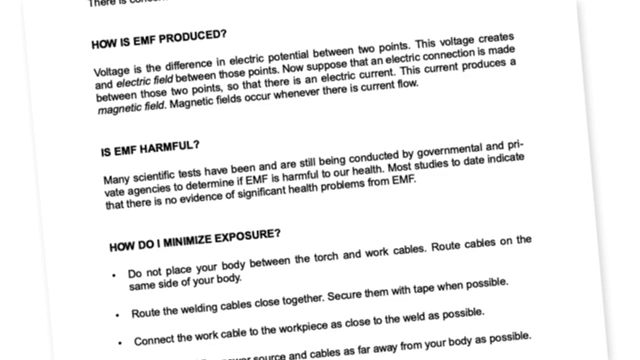
scroll("up", 3)
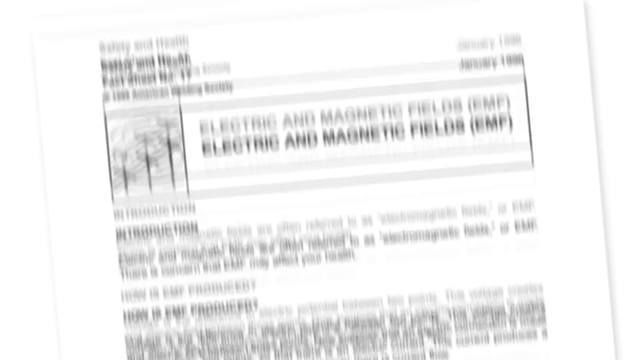